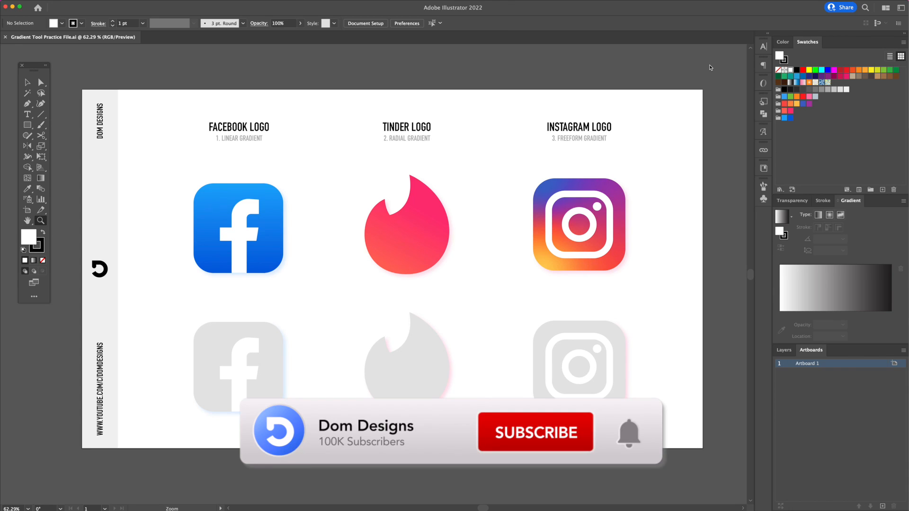
Zoom in on the original blue Facebook logo to study its gradient.
left_click(535, 431)
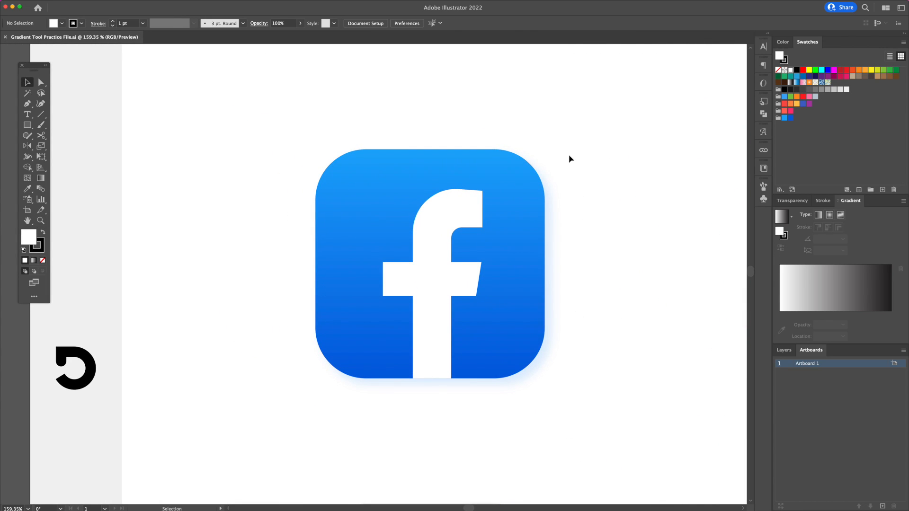
mouse_move(568, 276)
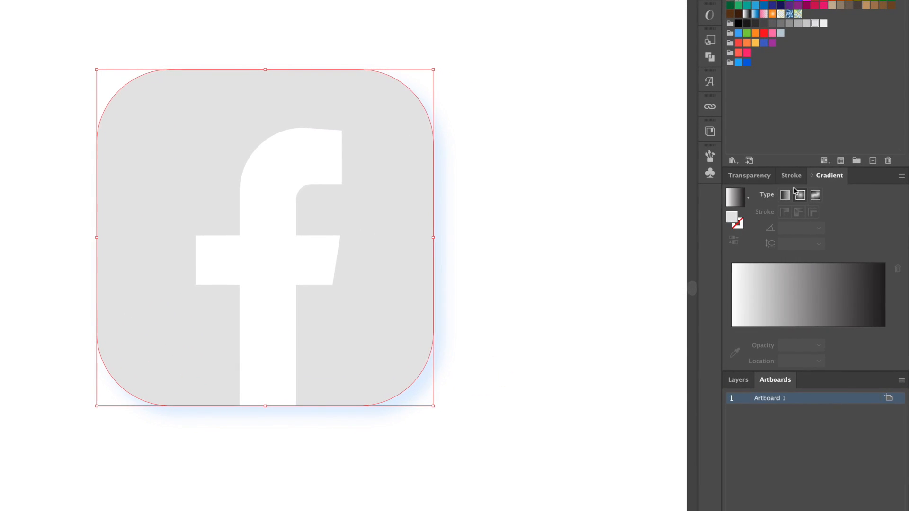
mouse_move(785, 195)
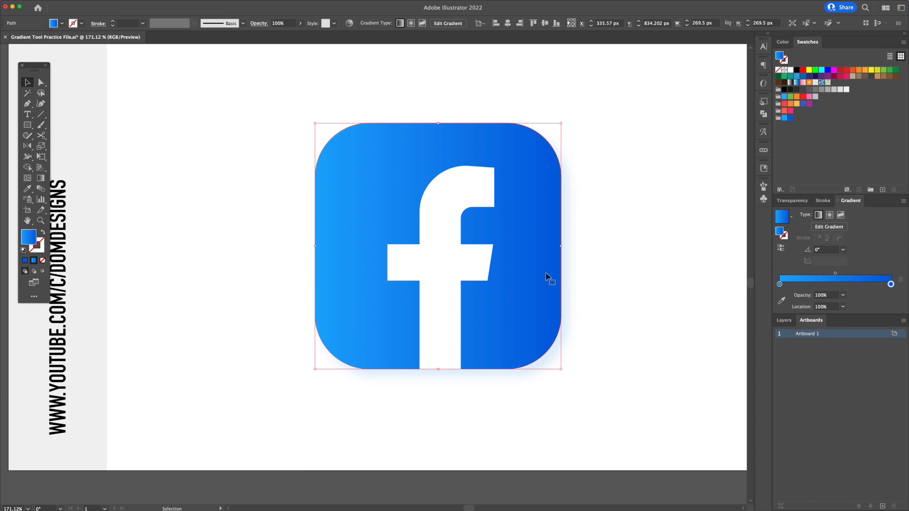
With the Gradient tool (G), drag the Facebook copy's blue gradient to run top-to-bottom at -90°.
key("g")
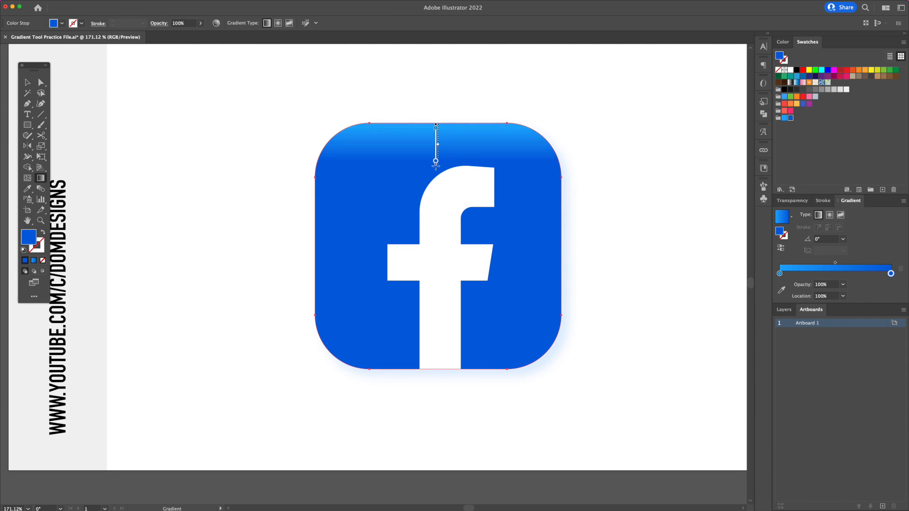
left_click_drag(435, 161, 436, 347)
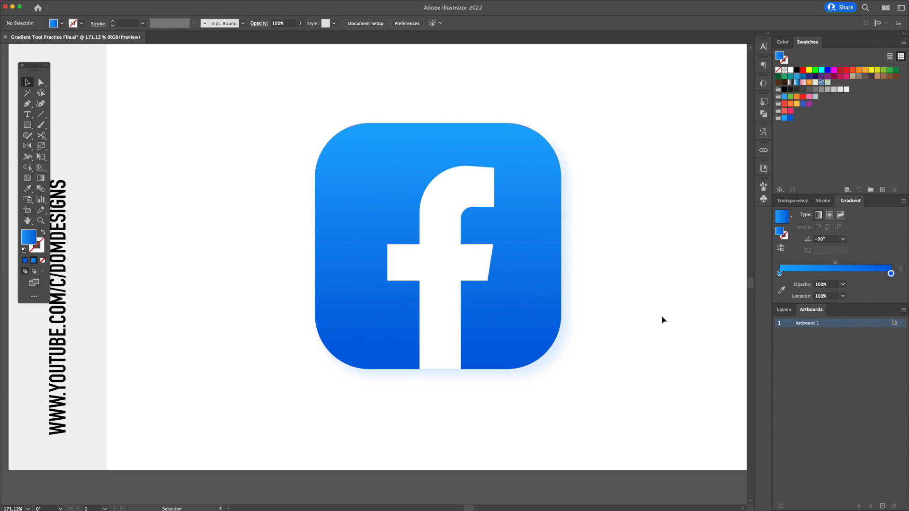
mouse_move(678, 331)
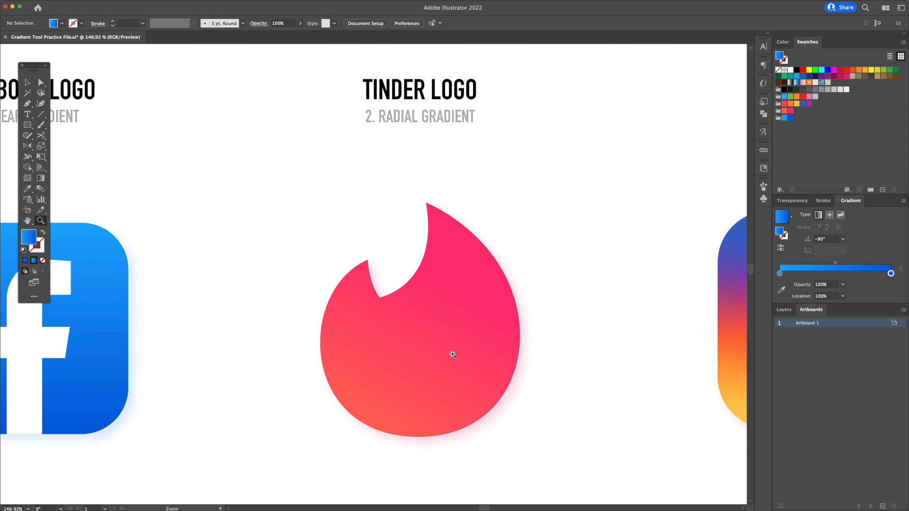
mouse_move(444, 358)
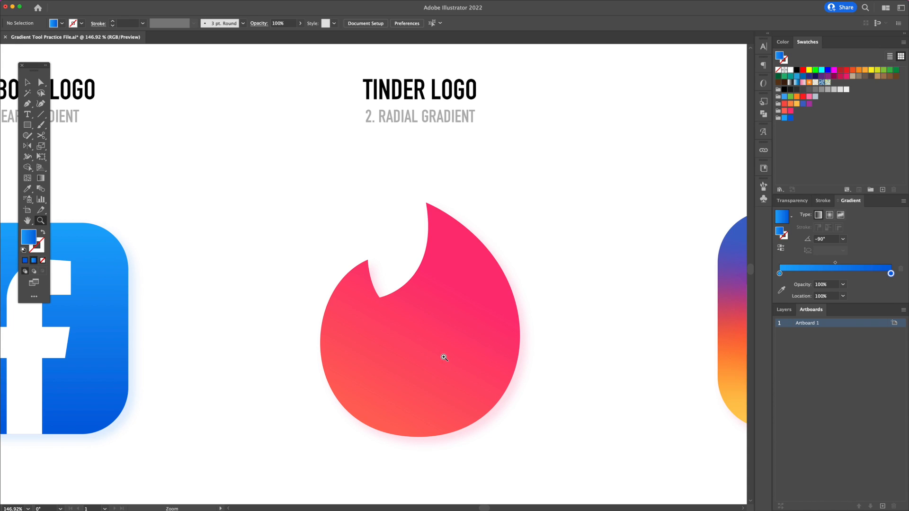
mouse_move(443, 358)
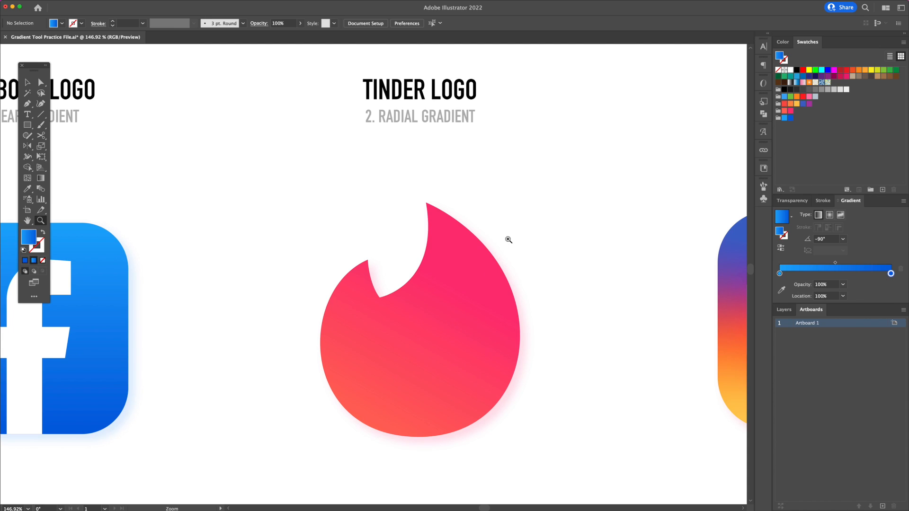
mouse_move(365, 398)
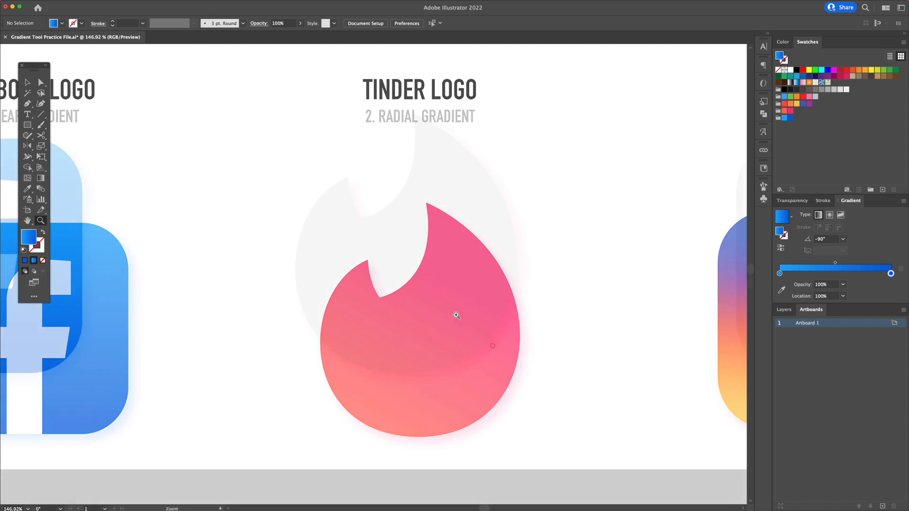
Select the gray Tinder flame copy and give it a radial gradient fill.
left_click(27, 82)
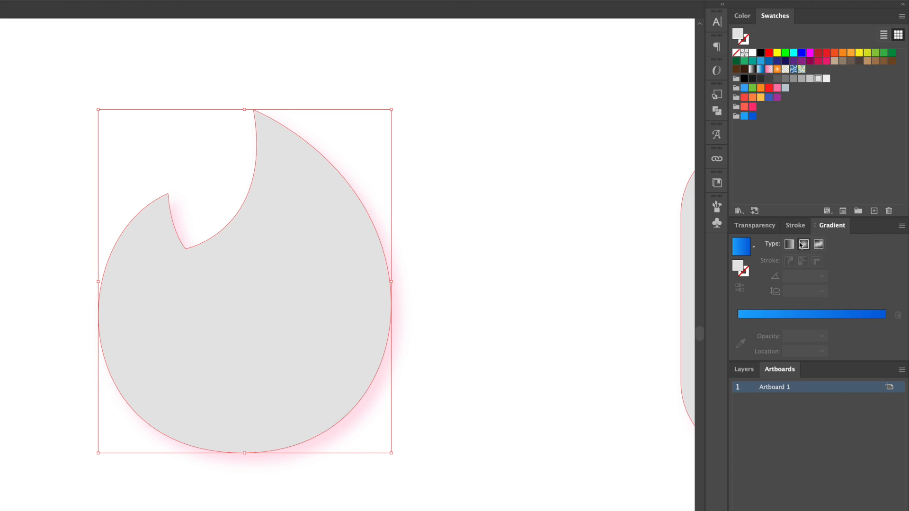
mouse_move(803, 245)
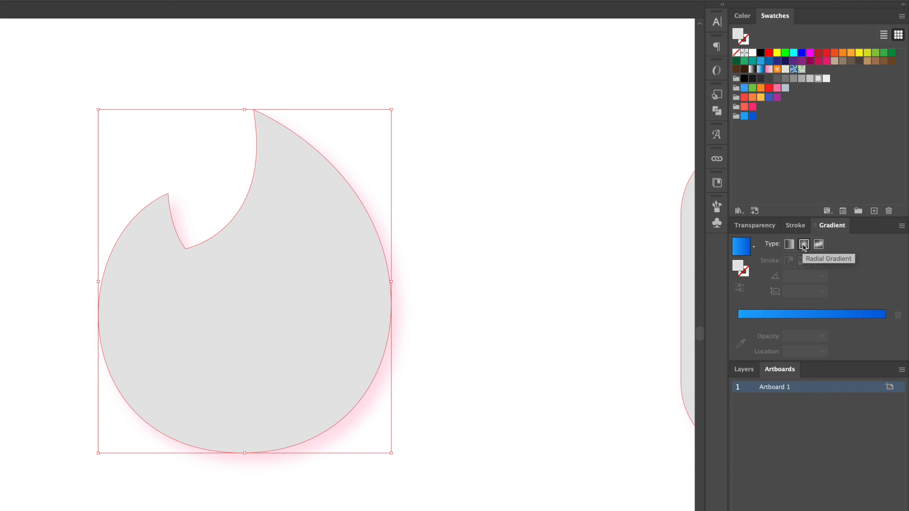
left_click(803, 244)
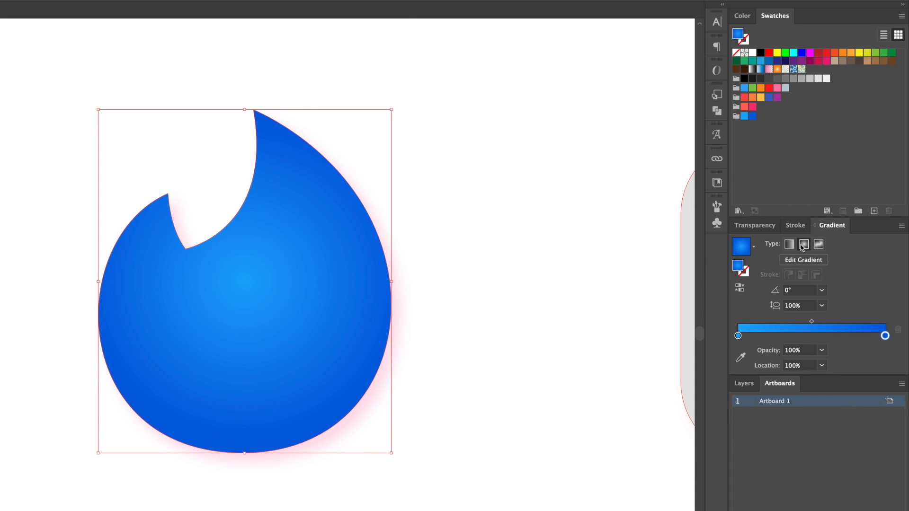
mouse_move(740, 254)
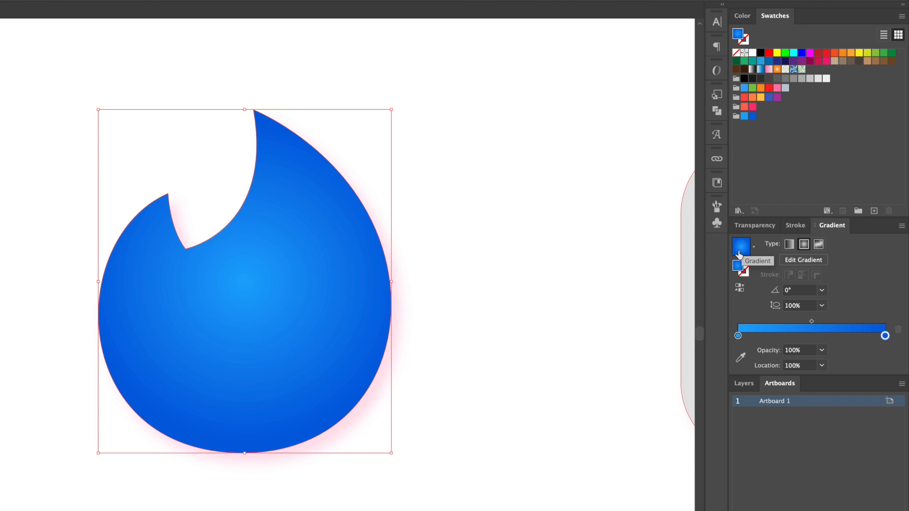
mouse_move(745, 114)
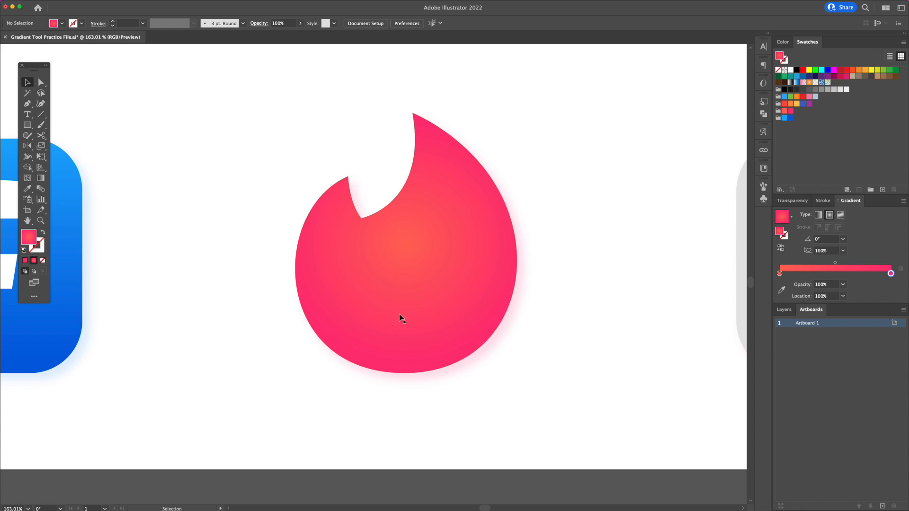
Angle the flame's gradient diagonally from orange lower-left to pink upper-right, then deselect to preview.
left_click_drag(404, 242, 527, 242)
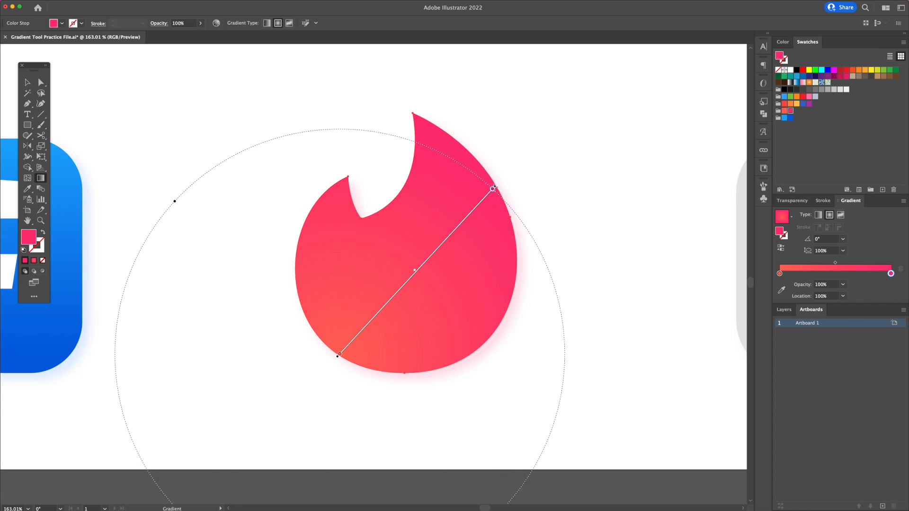
left_click_drag(493, 188, 500, 179)
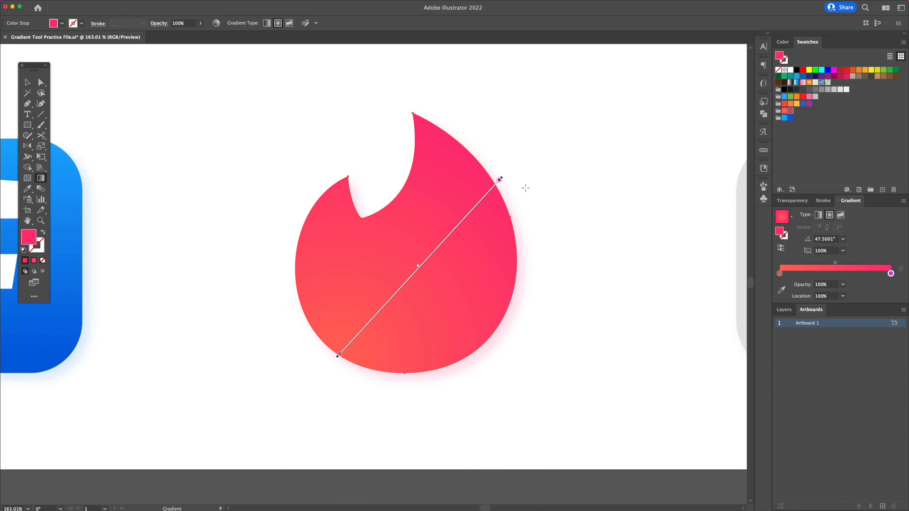
left_click(28, 82)
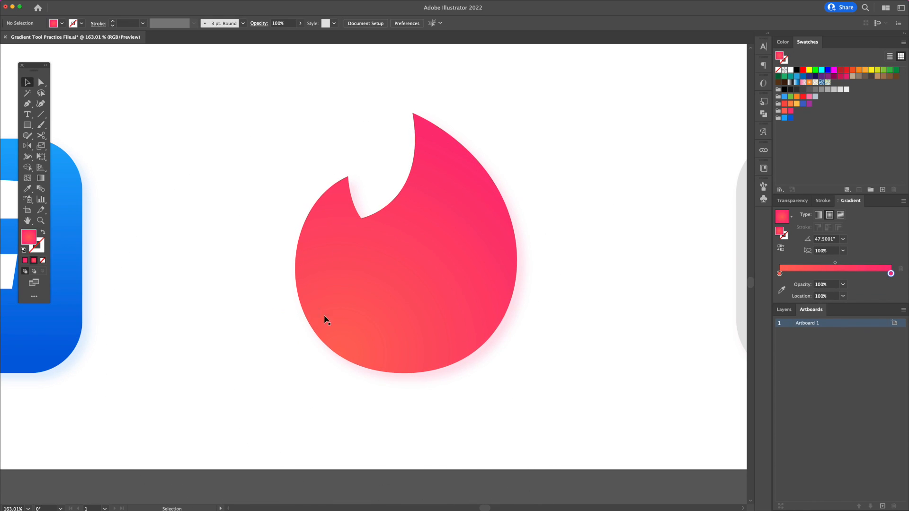
mouse_move(637, 310)
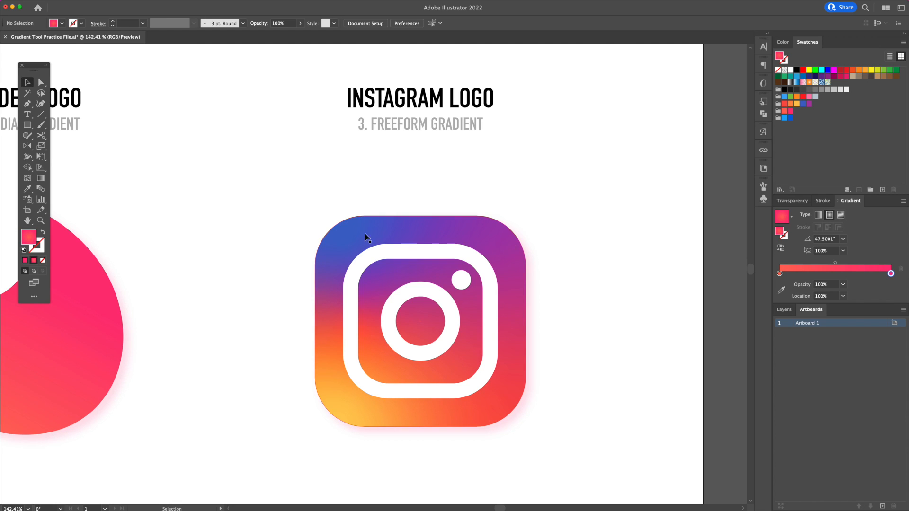
mouse_move(602, 297)
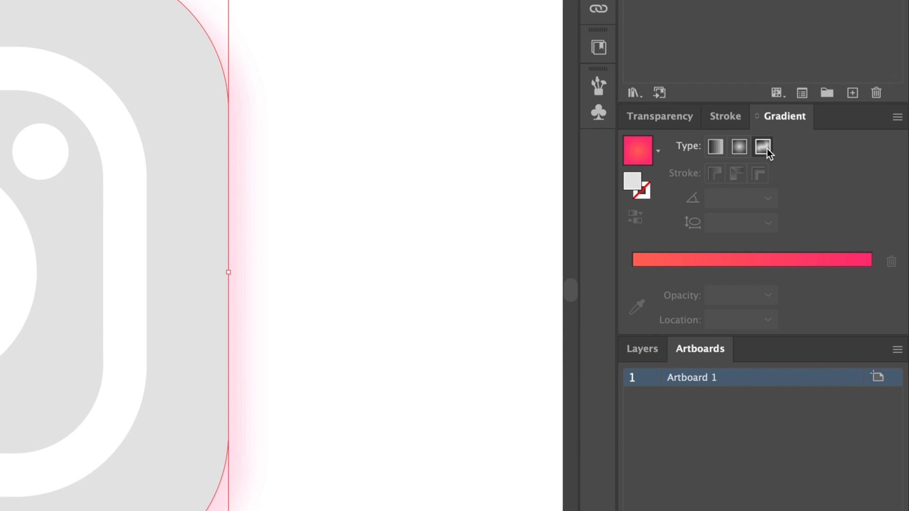
Give the Instagram copy a freeform gradient and select one of its color points.
left_click(763, 145)
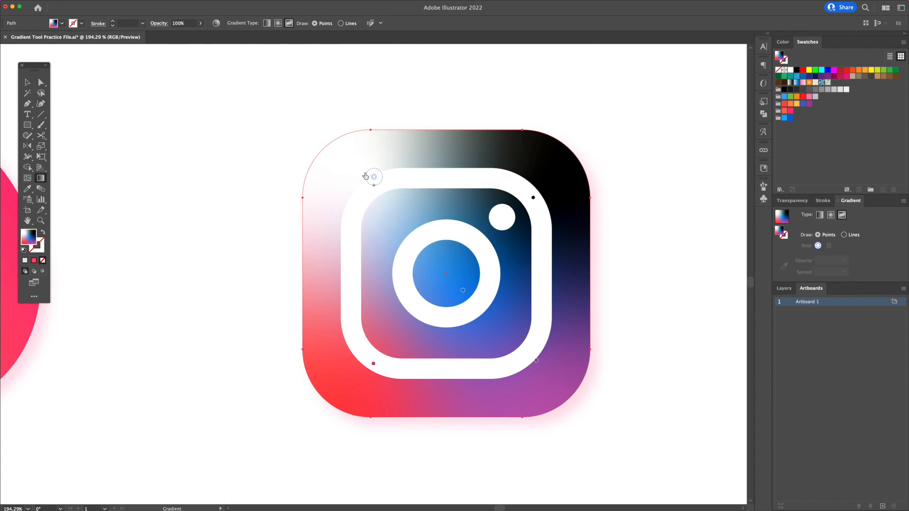
left_click(532, 170)
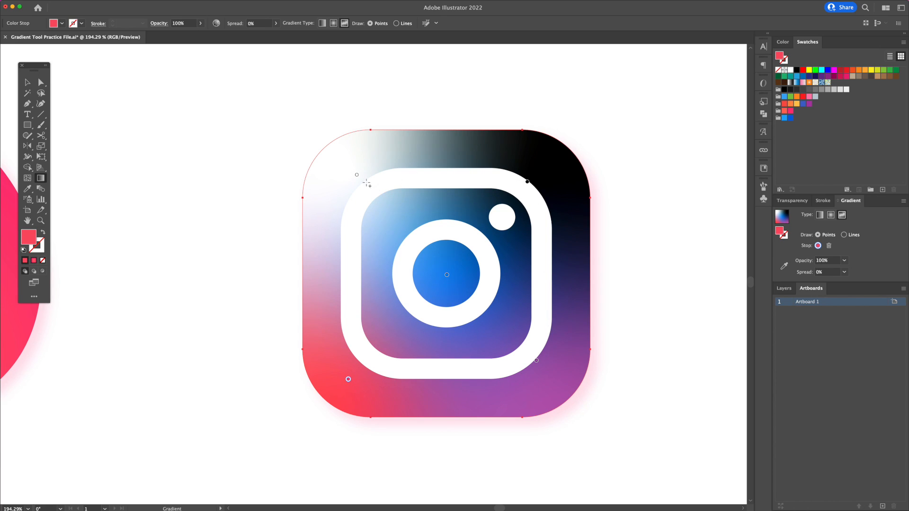
Set the top-left freeform point to blue and the top-right point to purple from the Swatches panel.
left_click(357, 174)
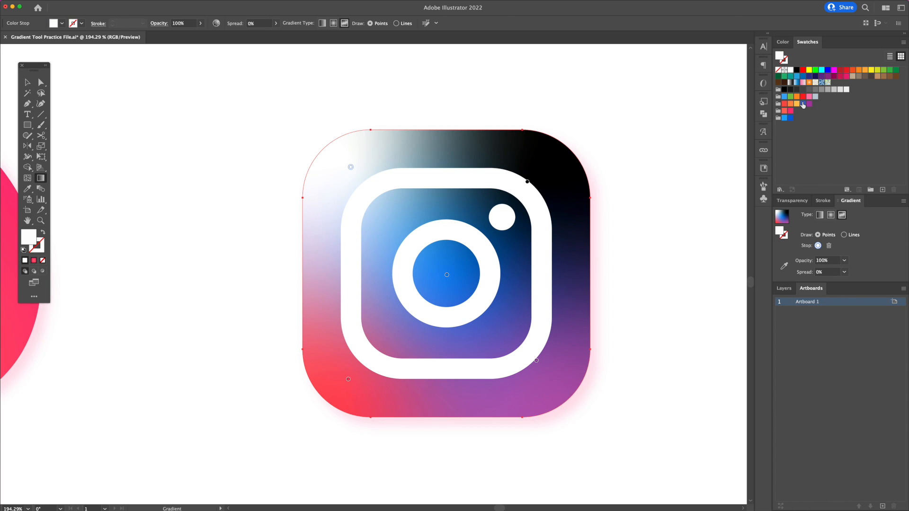
left_click(801, 104)
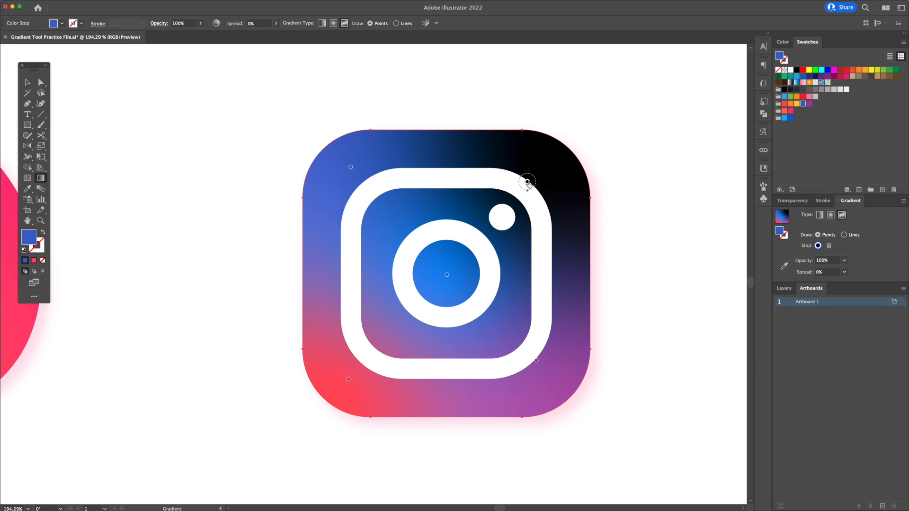
left_click(809, 103)
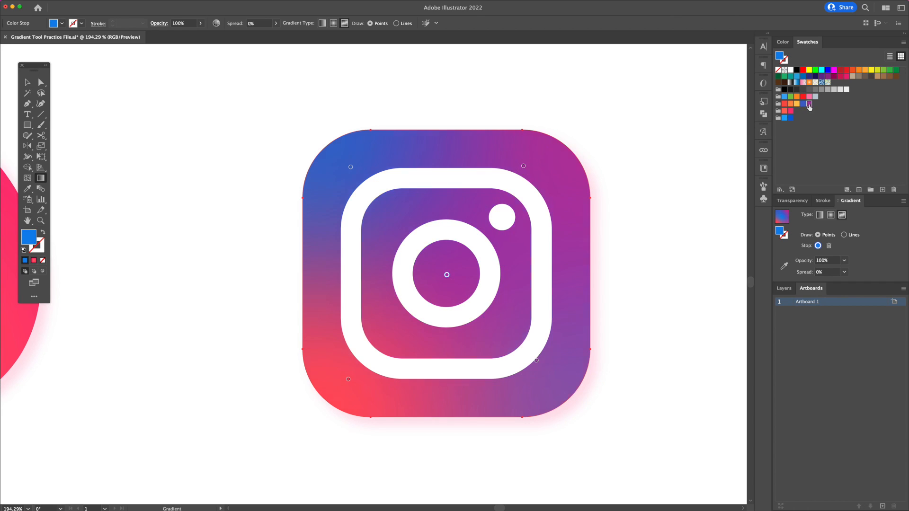
left_click(809, 104)
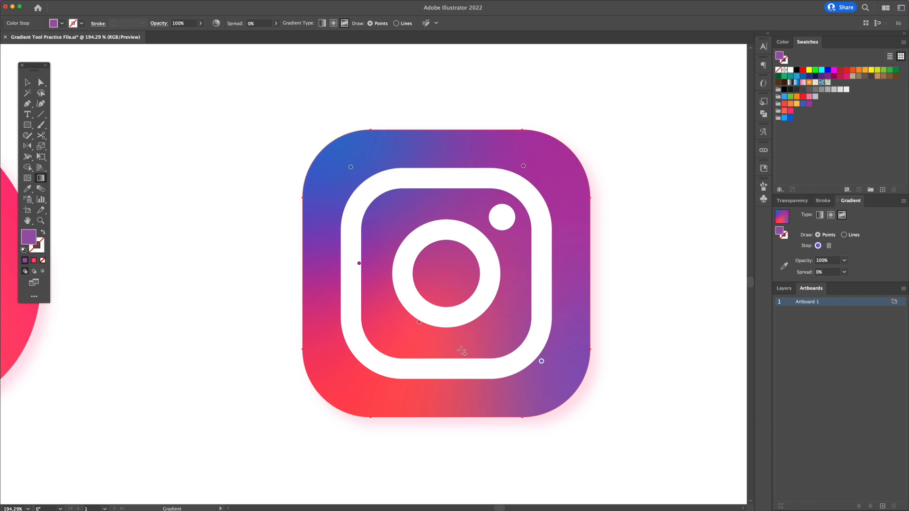
mouse_move(348, 388)
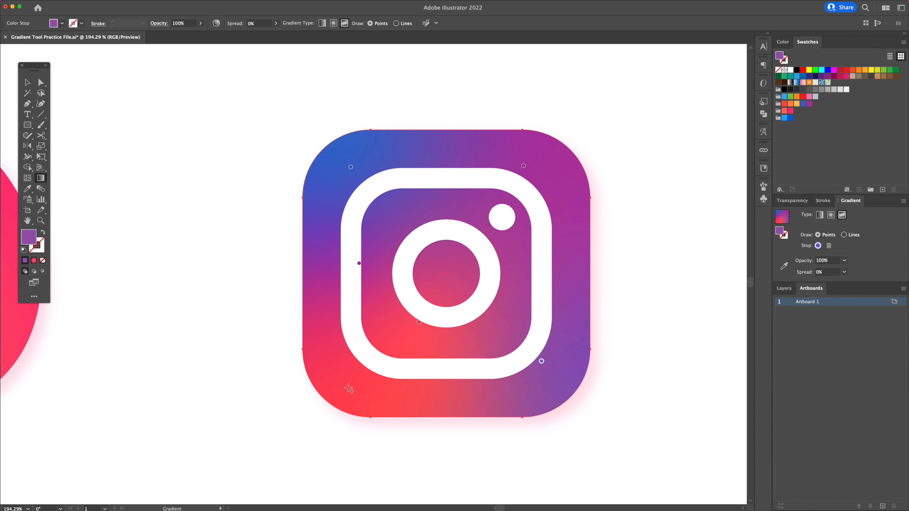